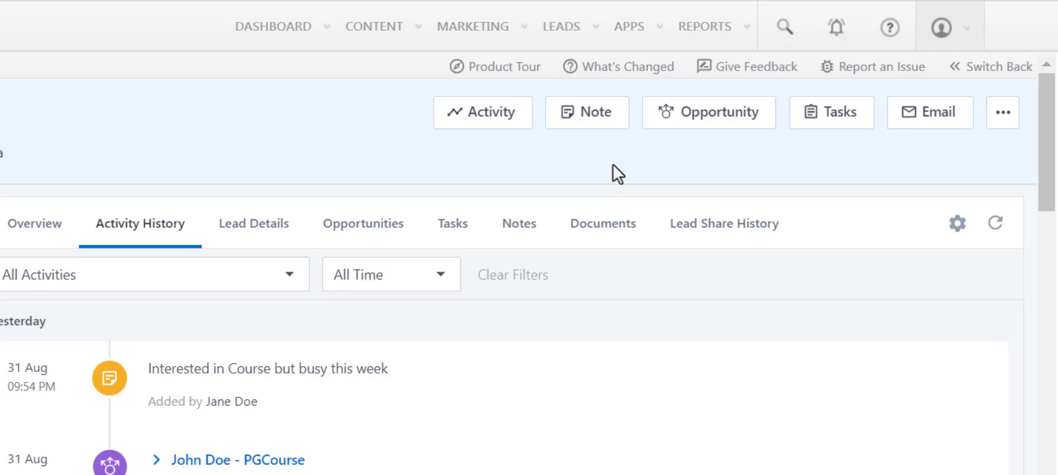
Step: Call the lead and log the PGCourse Opp1 disposition form with stage Need Analysis
left_click(1003, 112)
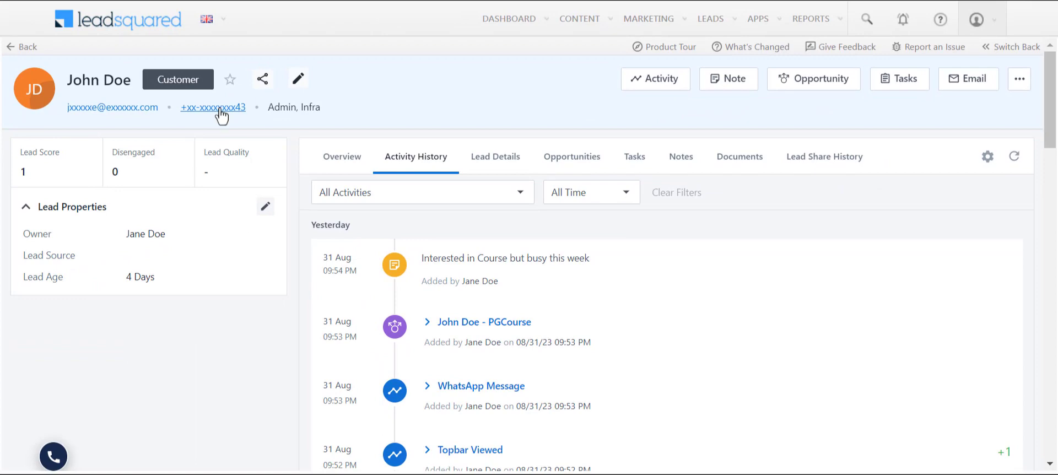
left_click(214, 108)
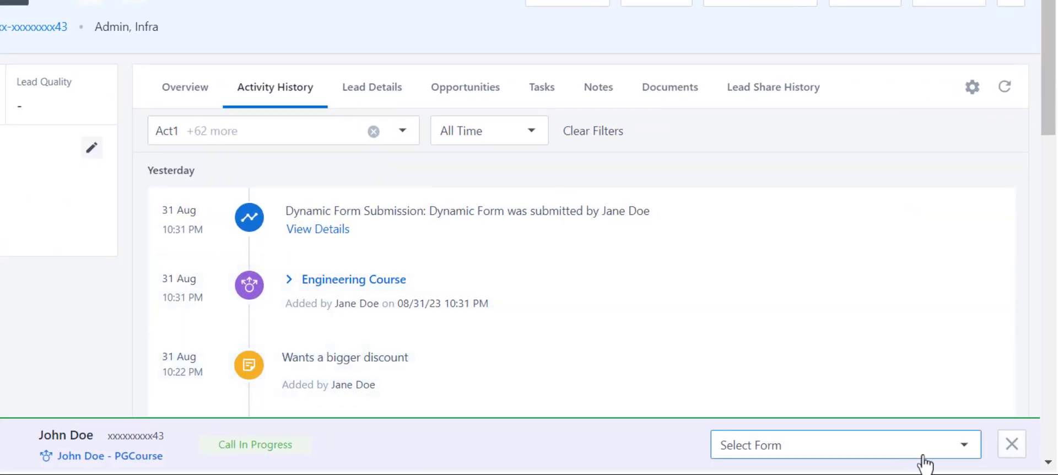
left_click(844, 444)
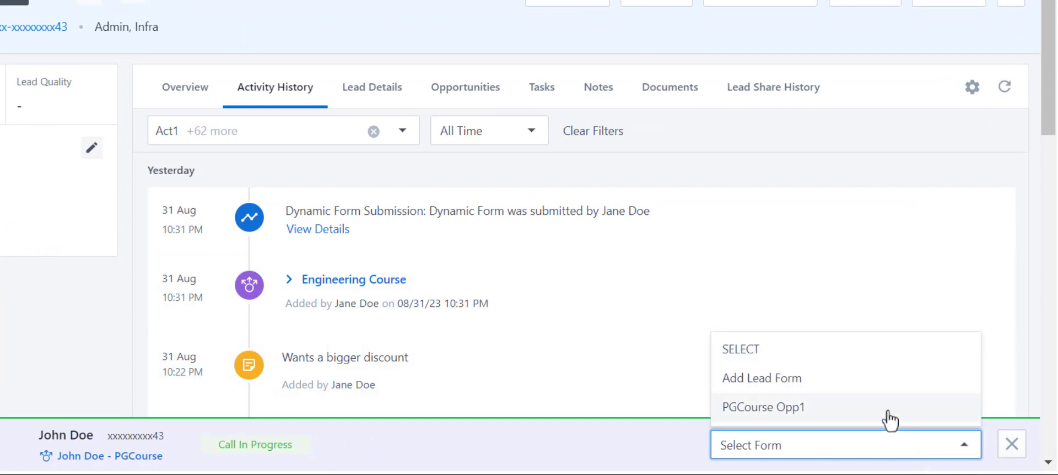
left_click(763, 407)
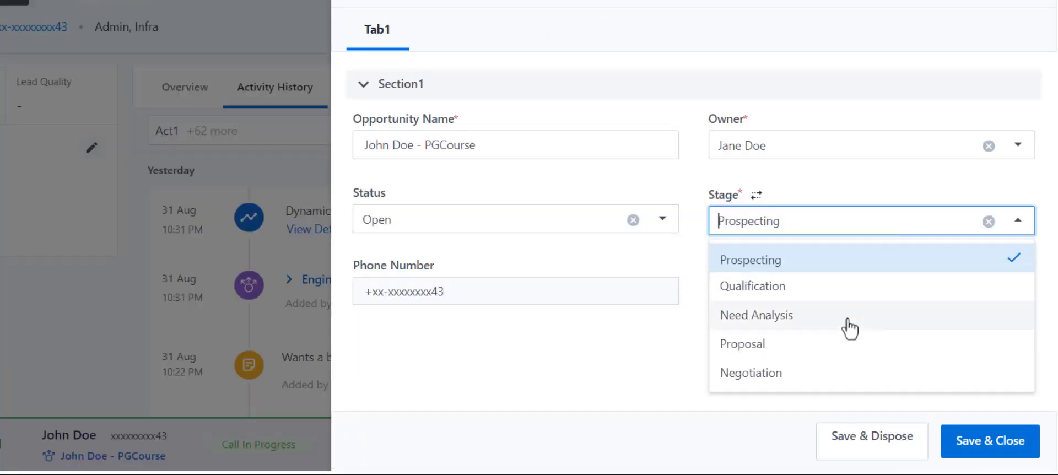
left_click(989, 441)
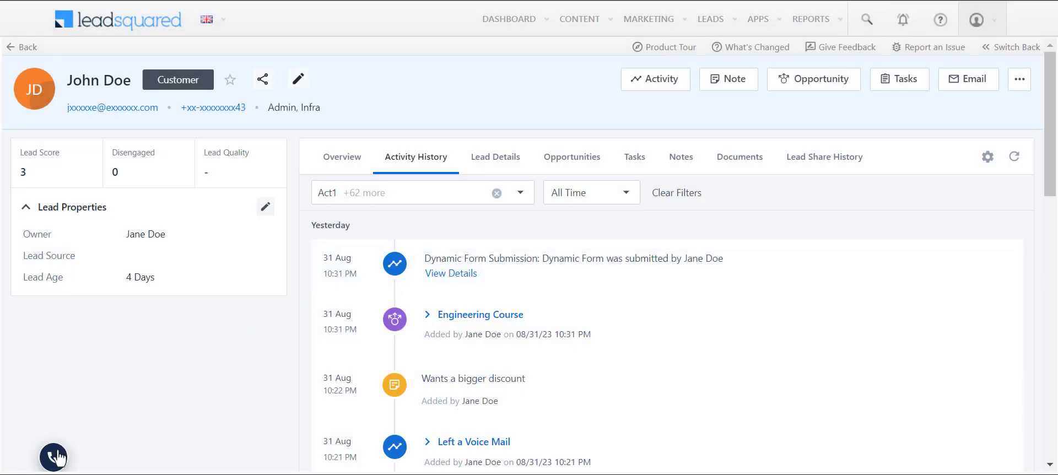
Step: Review the latest call in the phone widget's Call History, then view the lead's Overview
left_click(53, 457)
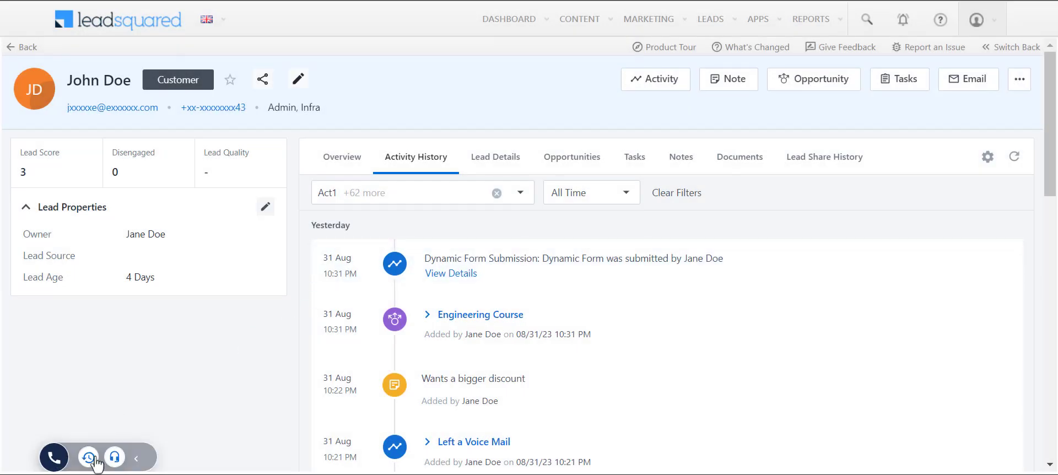
left_click(87, 456)
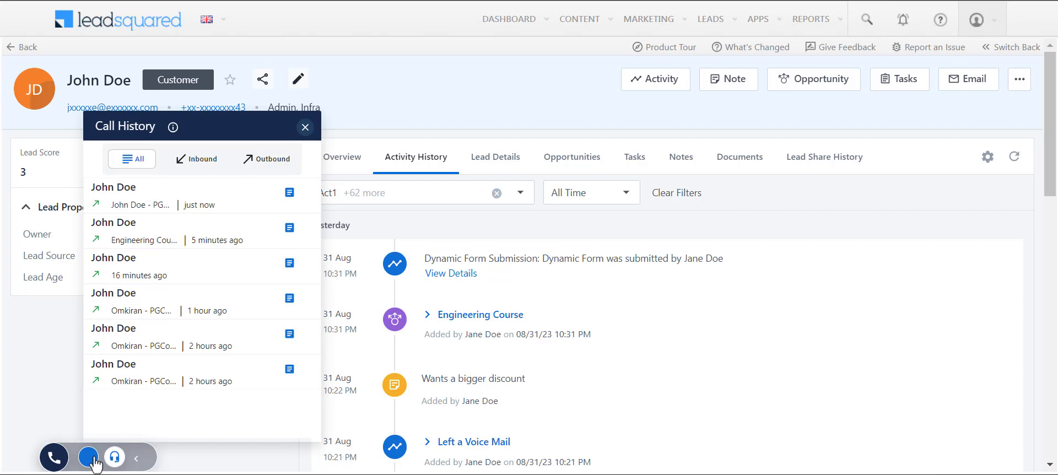
left_click(88, 457)
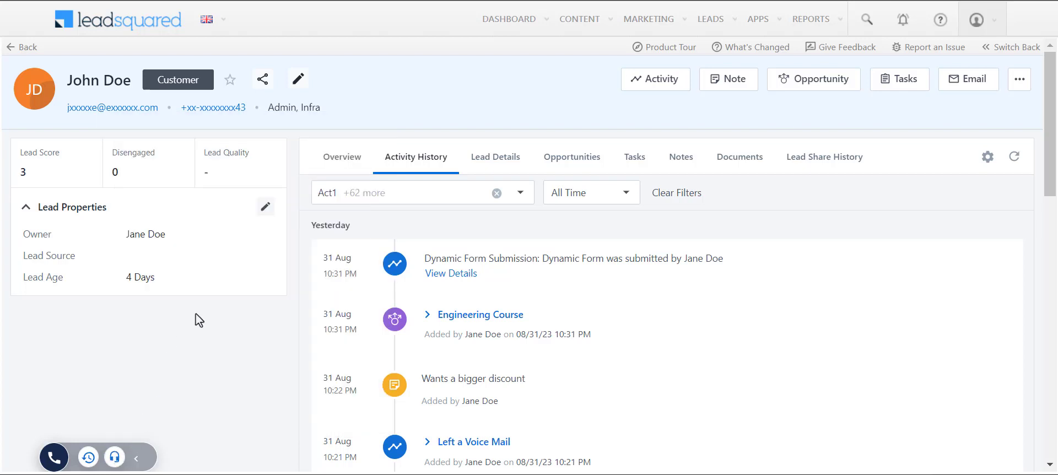
left_click(342, 157)
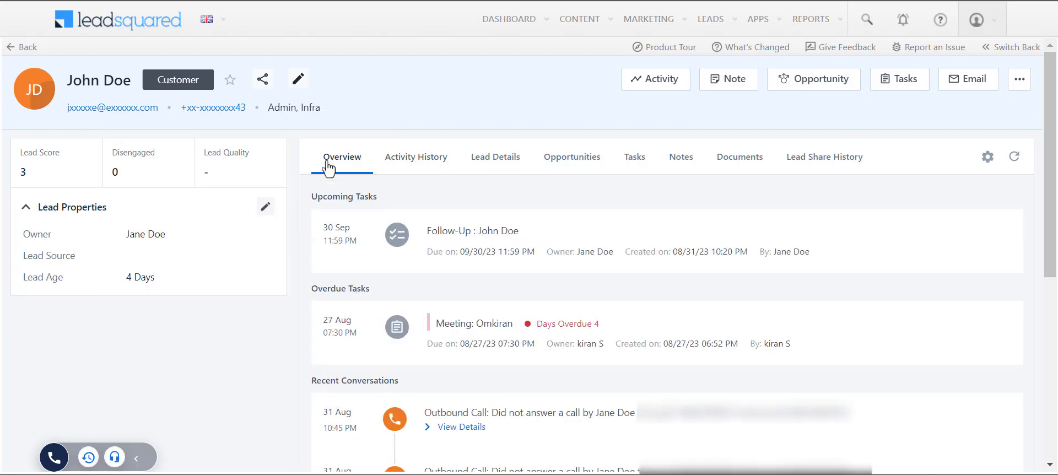